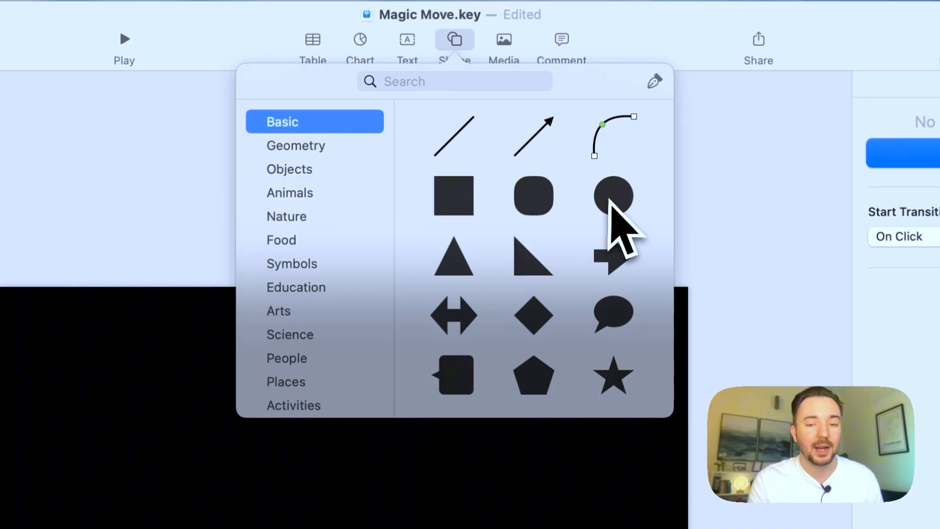
# Step: Place a basic circle shape on the black slide
pyautogui.click(613, 196)
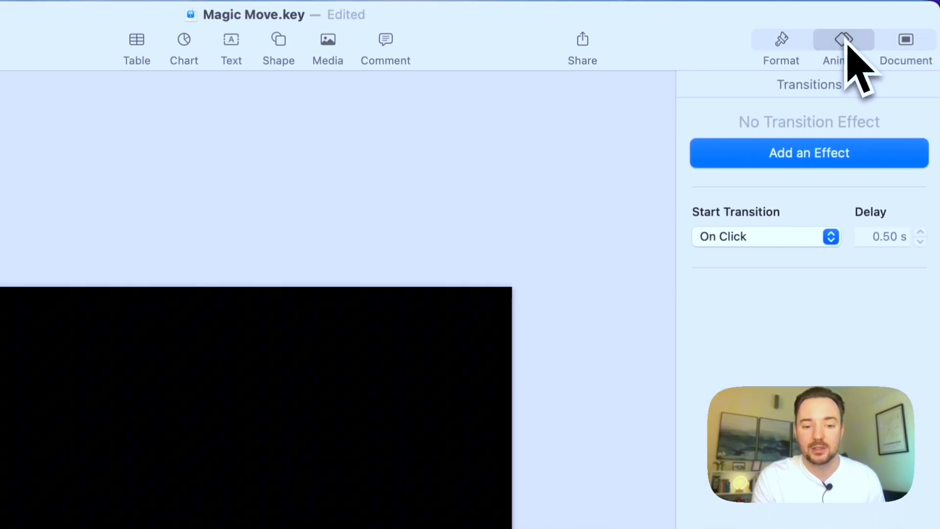
# Step: Apply a 2 s Magic Move with Ease Out acceleration and preview it a few times
pyautogui.click(807, 152)
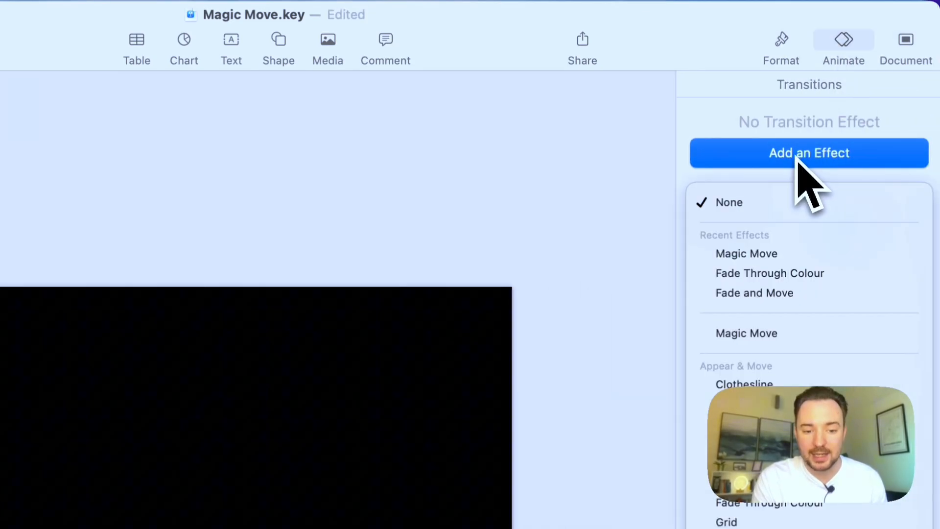
pyautogui.click(745, 253)
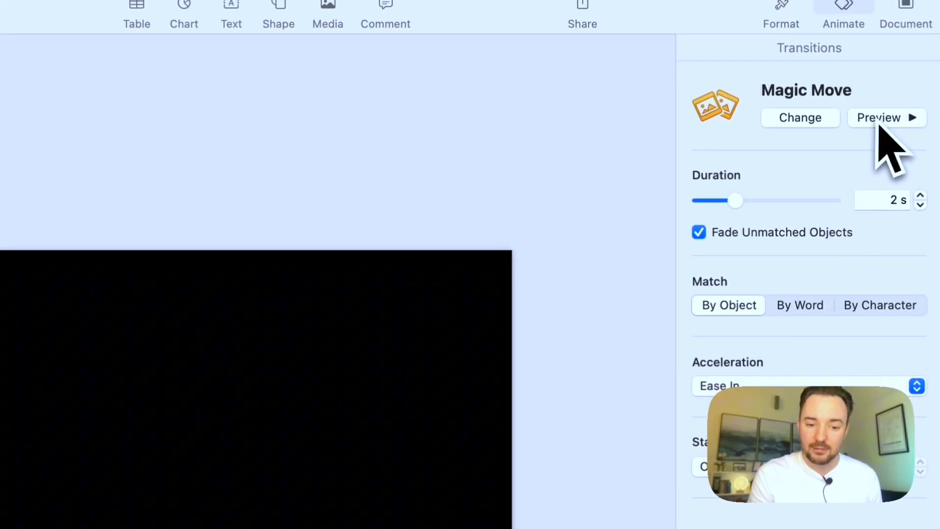
pyautogui.click(879, 117)
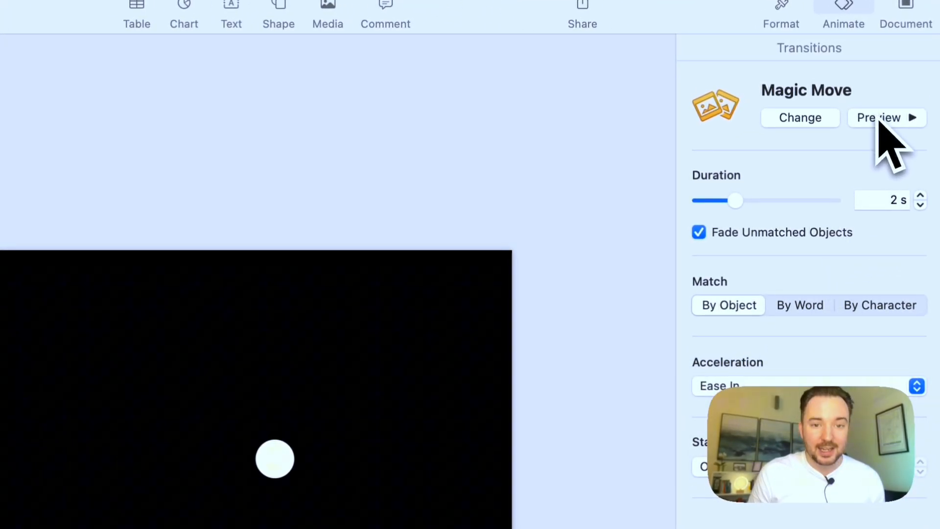
pyautogui.click(886, 116)
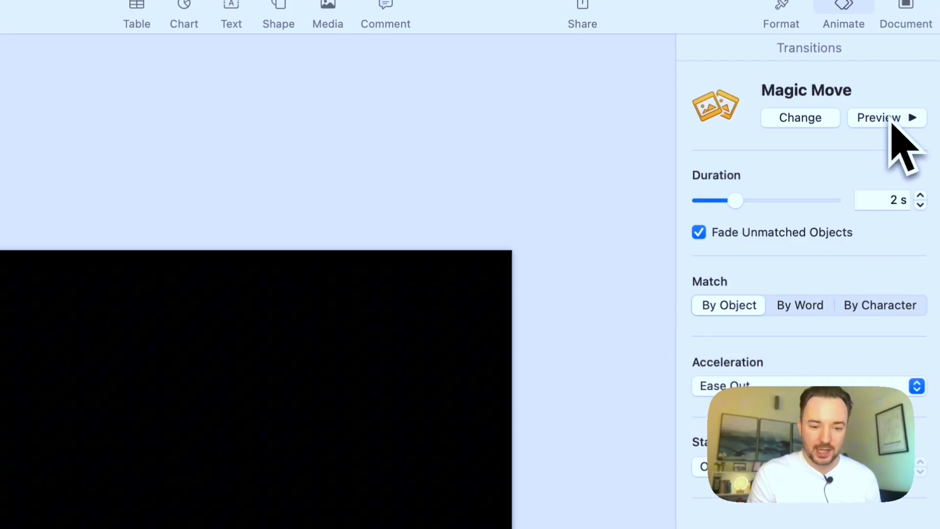
pyautogui.click(808, 385)
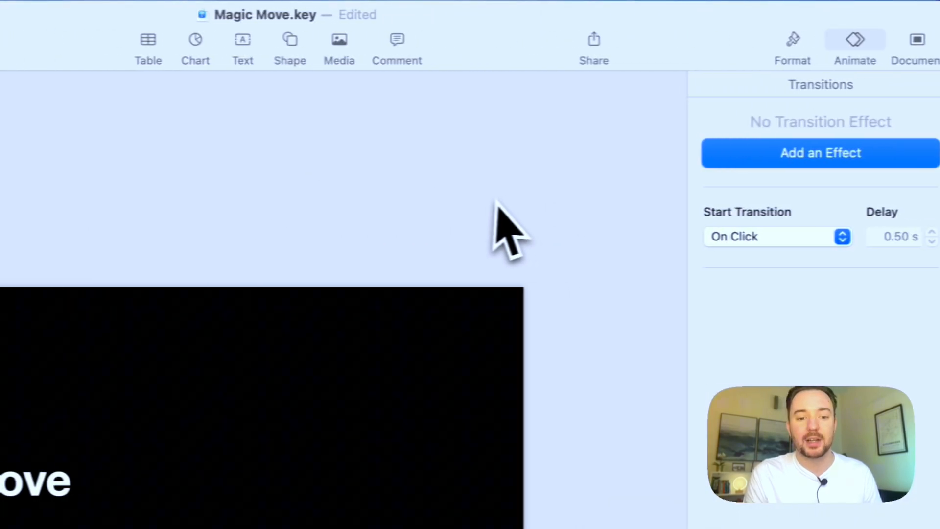
# Step: Apply Magic Move from Recent Effects to the title slide
pyautogui.click(809, 153)
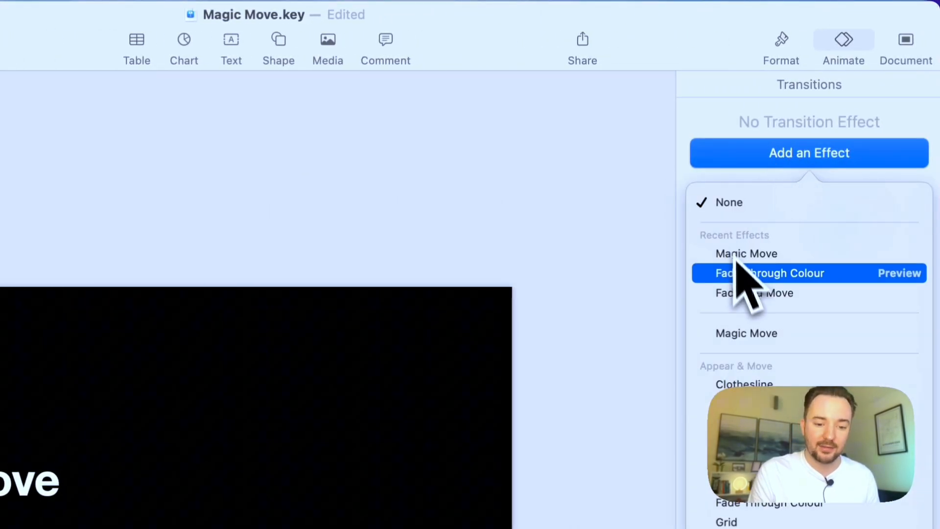
pyautogui.click(746, 333)
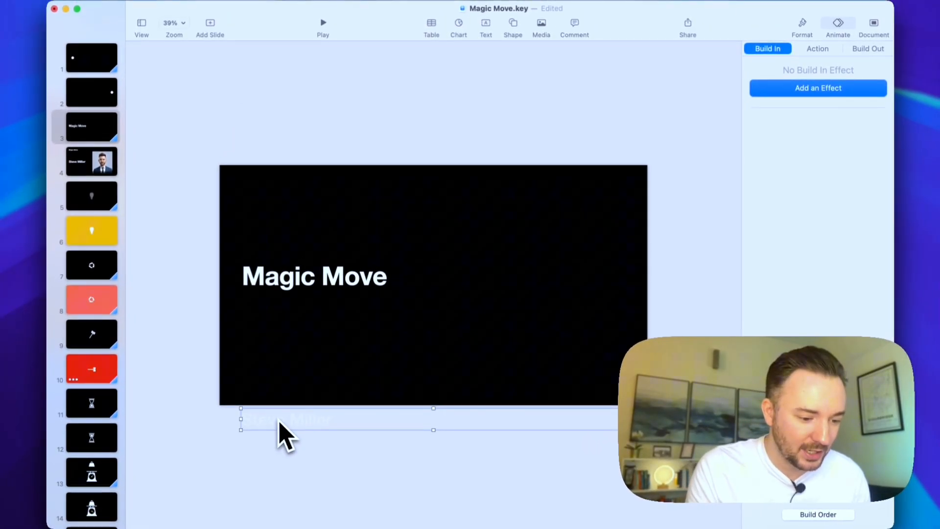
pyautogui.moveTo(282, 399)
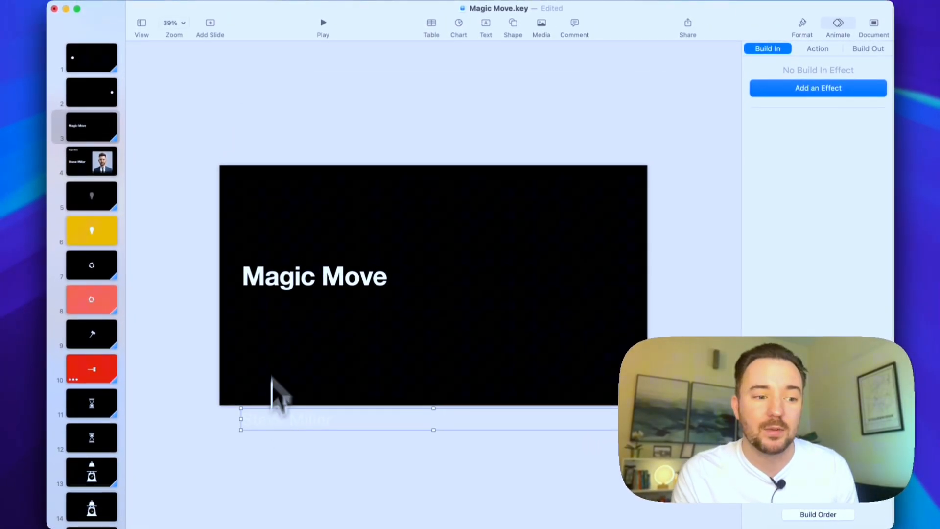
# Step: Select the text box below the slide before moving to the grey light-bulb slide
pyautogui.click(322, 22)
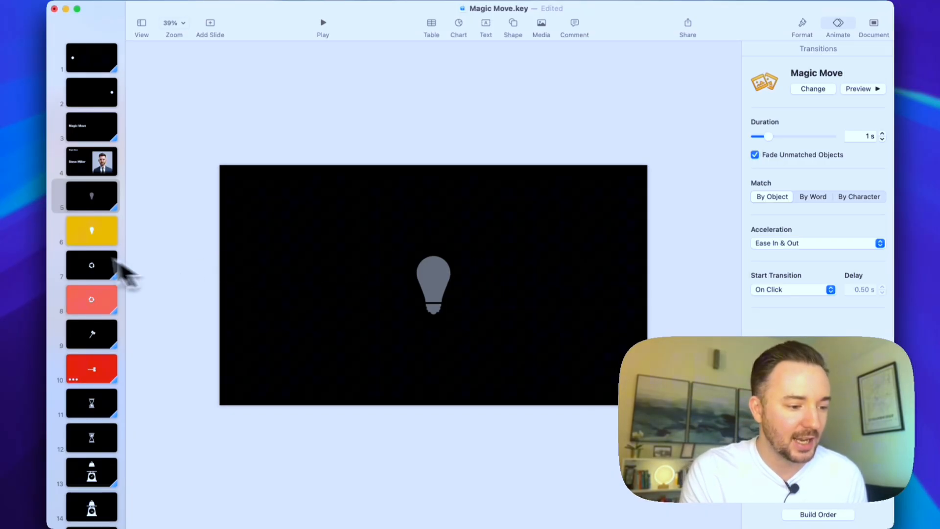
# Step: Compare the yellow and grey light-bulb slides and preview the bulb's Magic Move
pyautogui.click(92, 231)
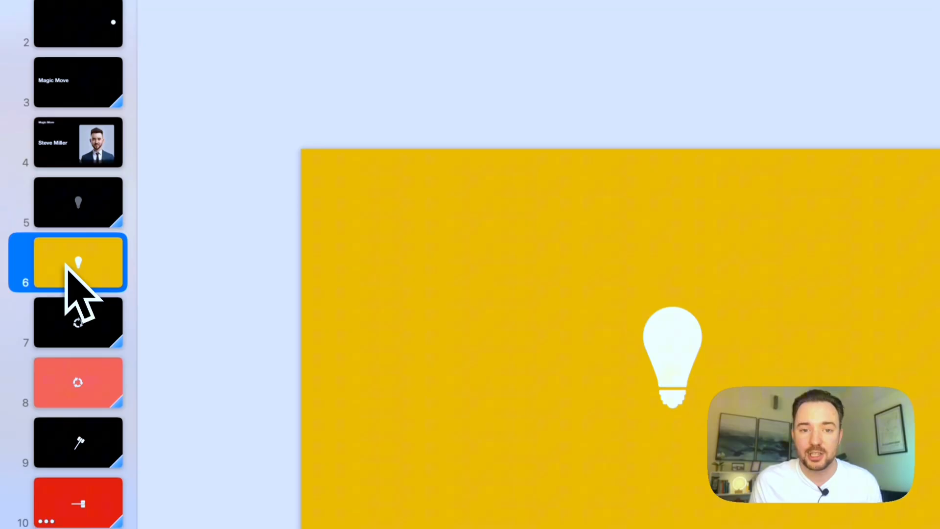
pyautogui.click(780, 45)
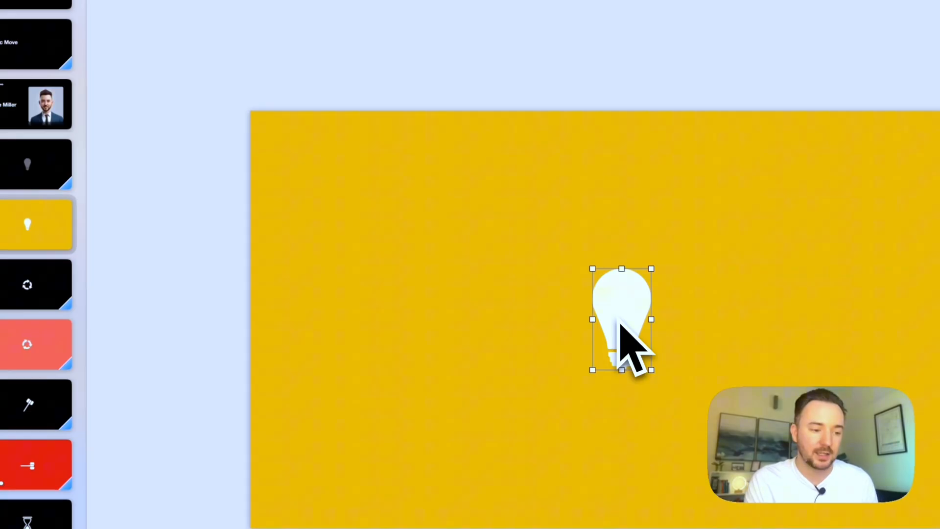
pyautogui.click(78, 319)
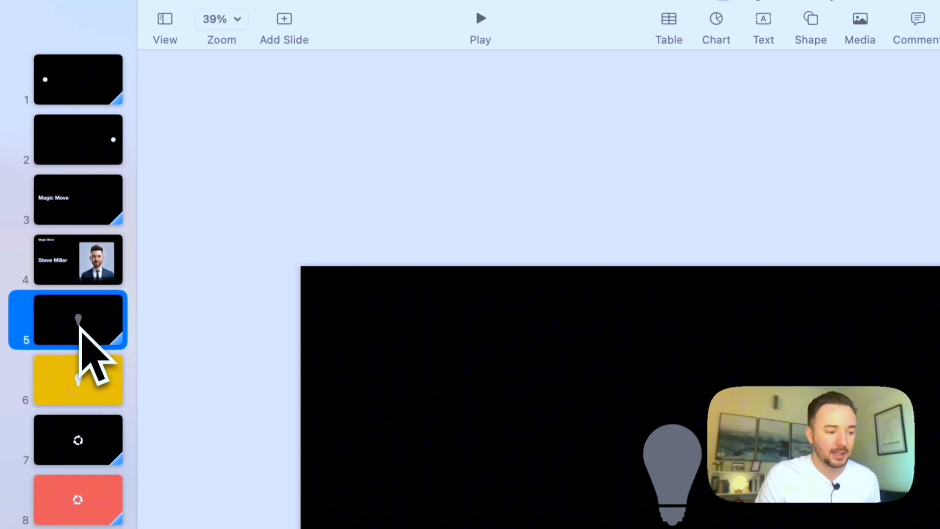
pyautogui.click(843, 45)
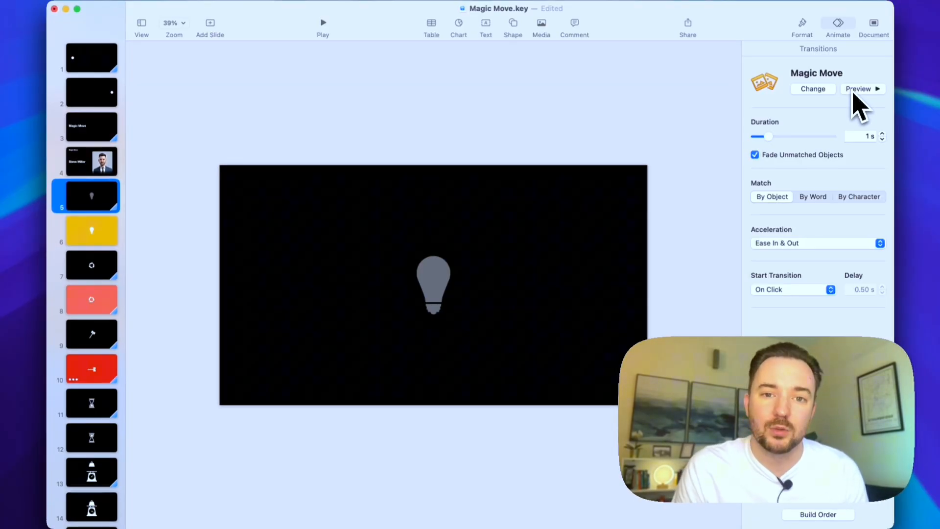
pyautogui.click(861, 89)
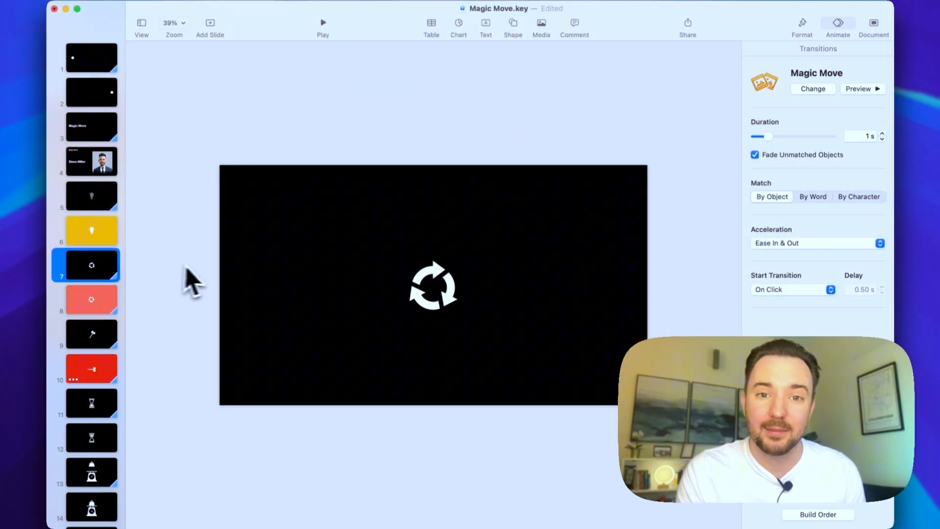
# Step: Play the slideshow, then search the shape library for 'cycle'
pyautogui.click(91, 300)
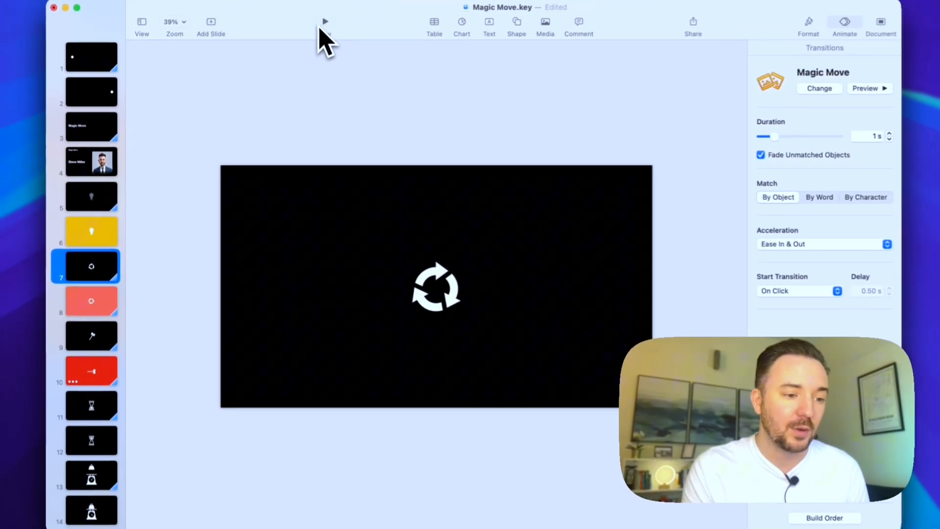
pyautogui.click(324, 23)
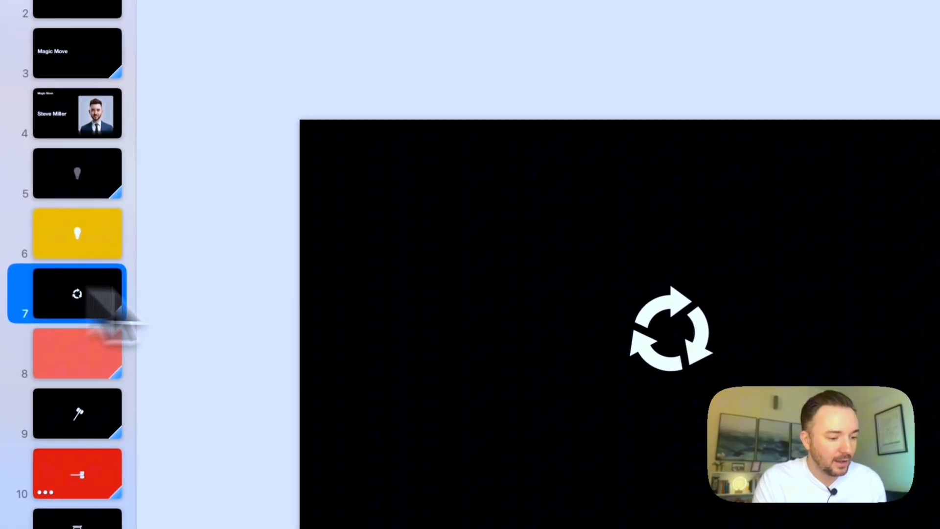
pyautogui.click(532, 40)
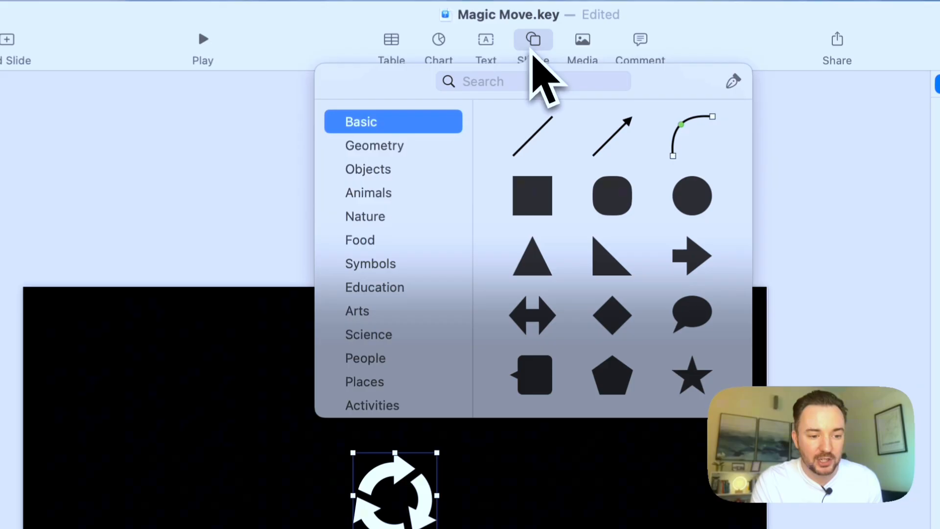
pyautogui.write('cycle')
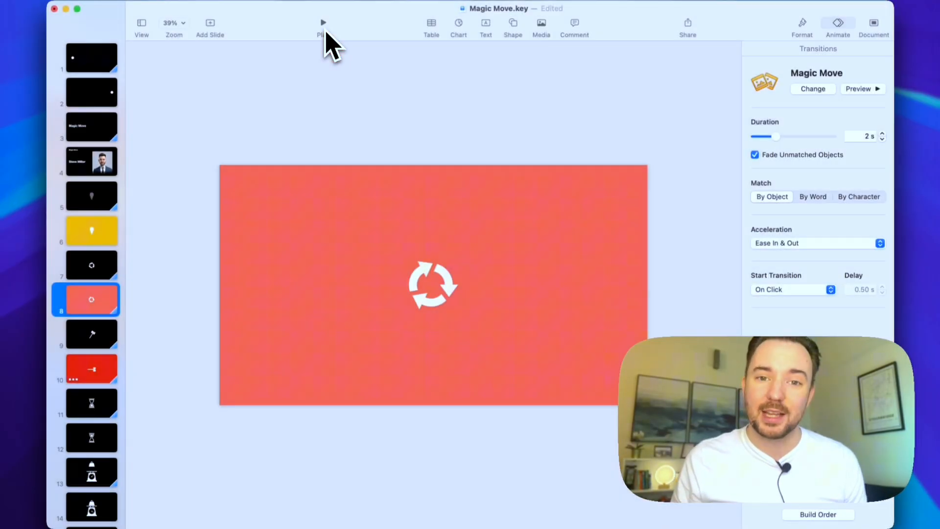
# Step: Play the recycling and hammer slides' Magic Move transitions
pyautogui.click(91, 334)
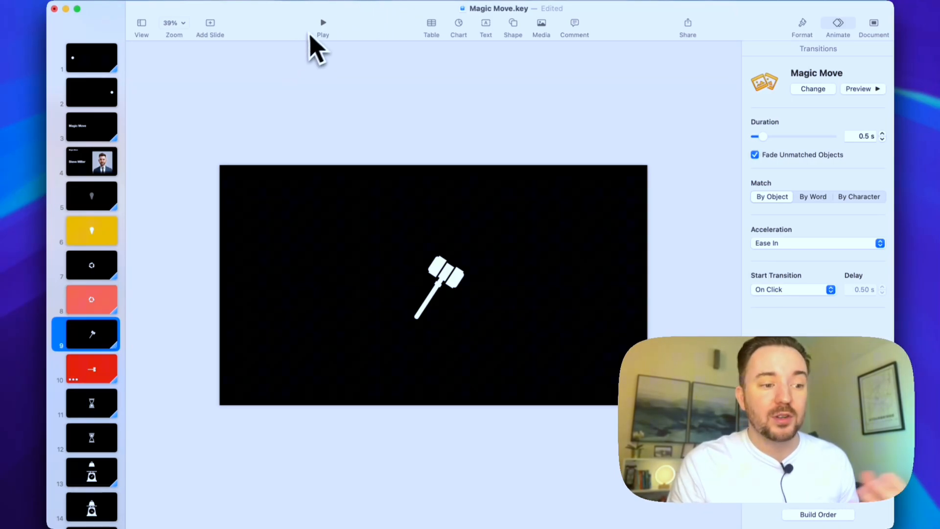
pyautogui.click(322, 22)
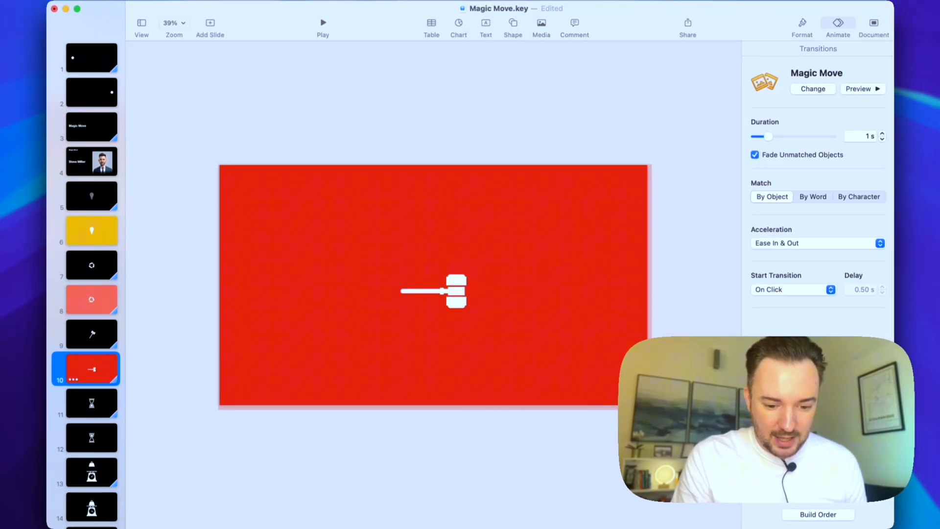
# Step: Set the rectangle build to start After Transition with 0 s delay and play to check
pyautogui.click(817, 514)
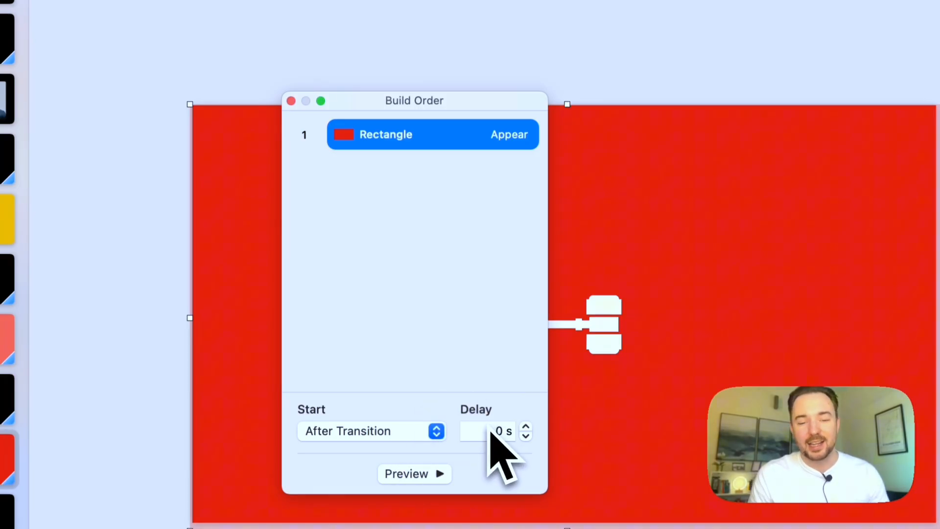
pyautogui.moveTo(305, 126)
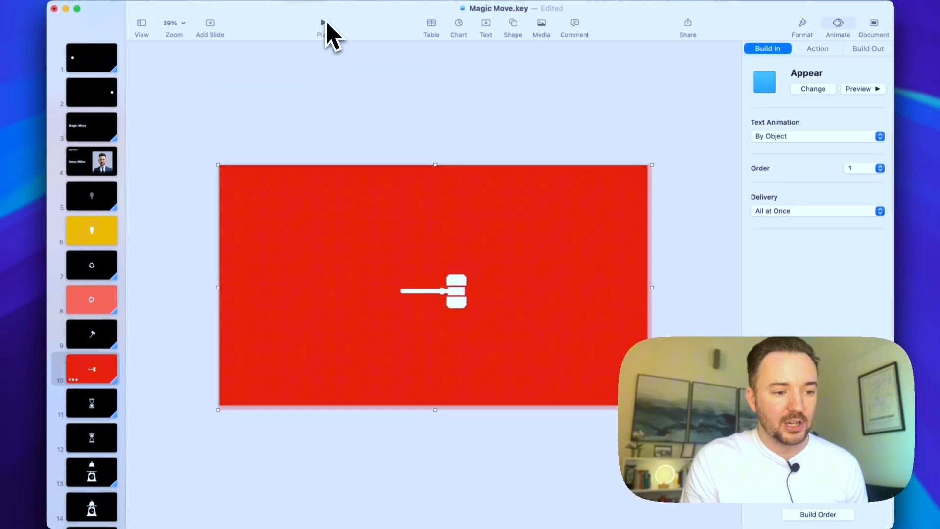
pyautogui.click(322, 27)
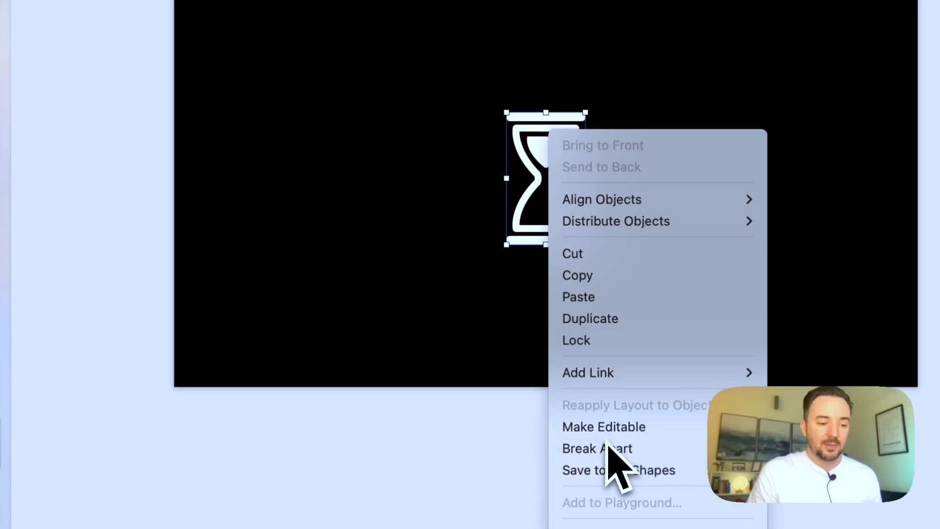
# Step: Break Apart the hourglass icon into separate editable pieces
pyautogui.click(596, 448)
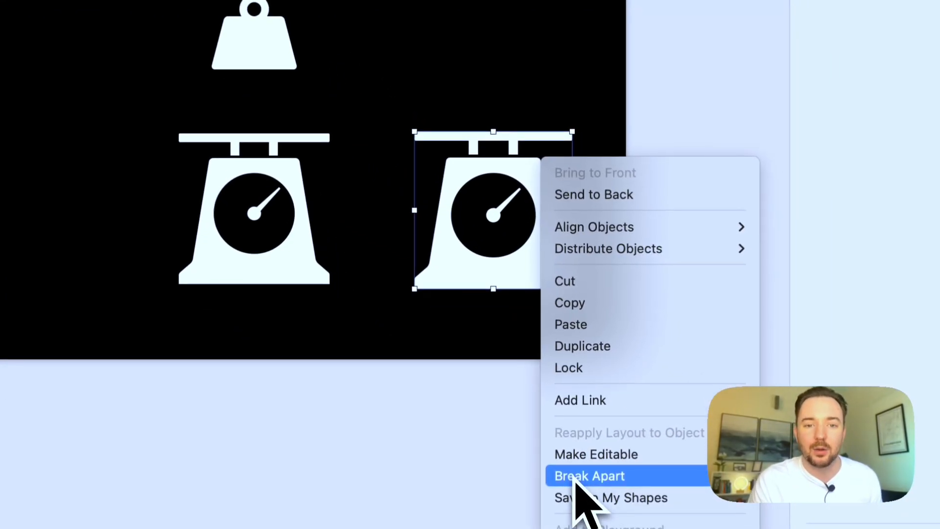
# Step: Break Apart the duplicated kitchen-scale icon into separate pieces
pyautogui.click(588, 476)
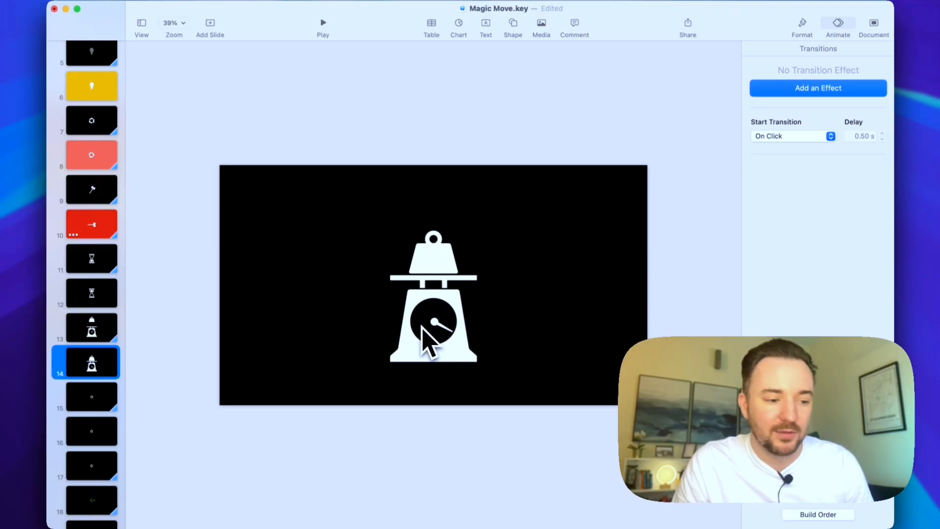
# Step: Go to slide 15, the black power-icon slide with a one-second Magic Move
pyautogui.click(91, 397)
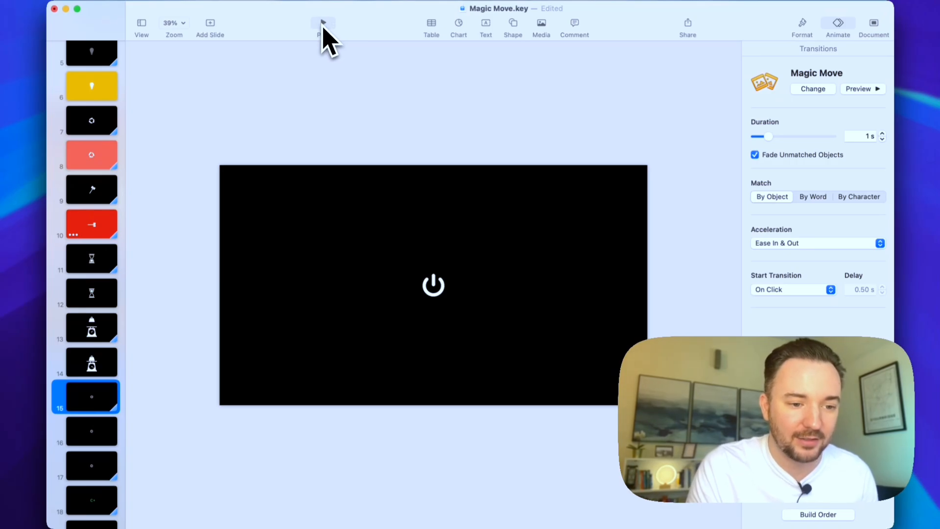
pyautogui.moveTo(322, 24)
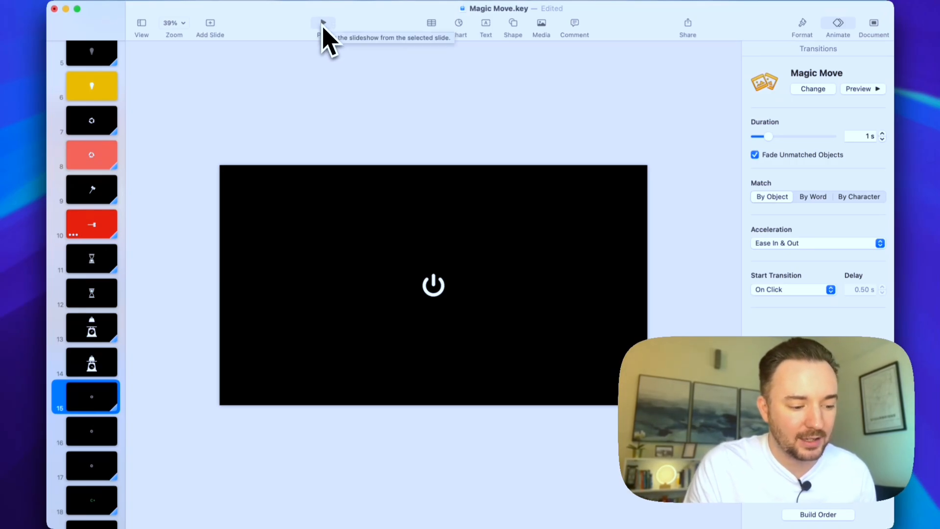
# Step: Play the slideshow from slide 15 to watch the power icon break apart
pyautogui.click(322, 22)
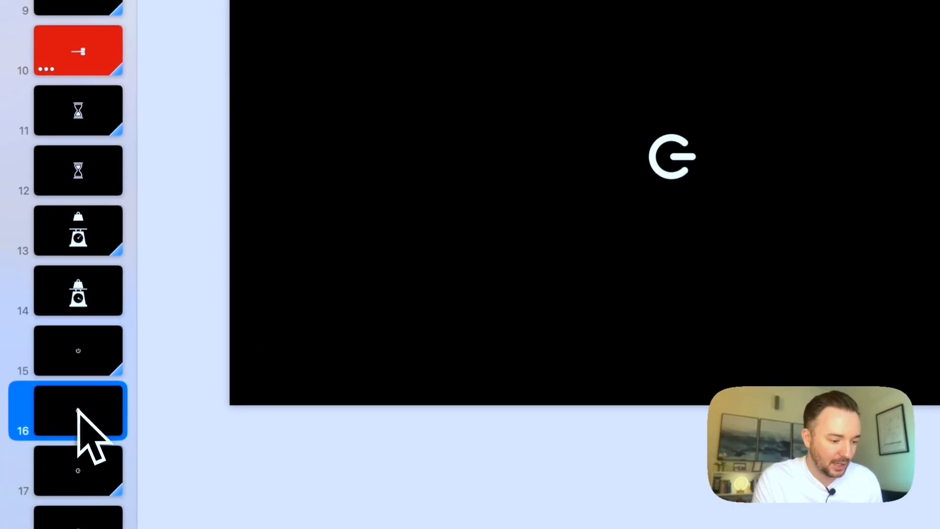
# Step: Bring up the slide actions for slide 16 in the navigator
pyautogui.rightClick(672, 156)
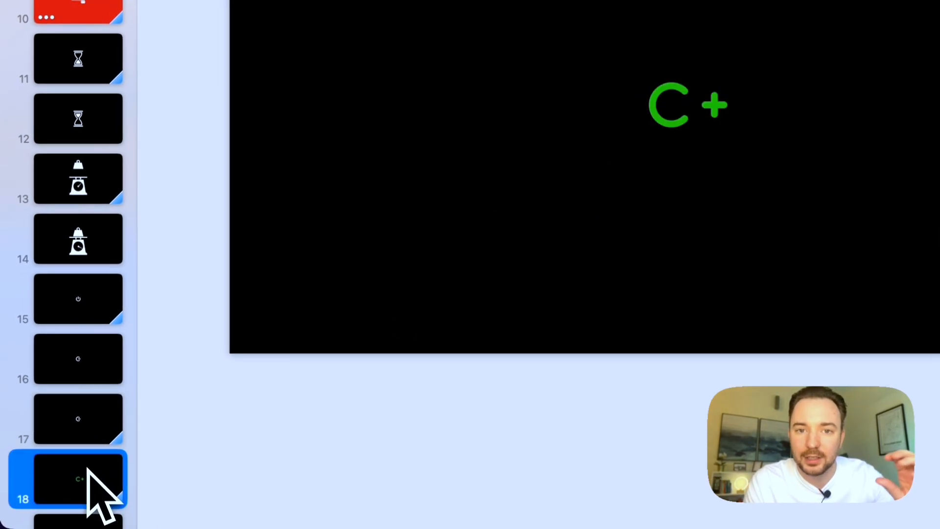
pyautogui.moveTo(99, 455)
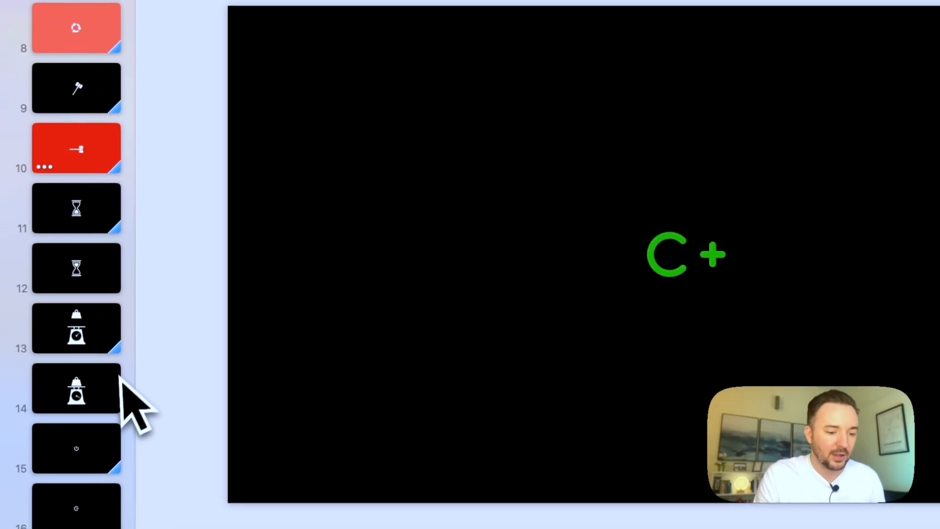
pyautogui.moveTo(79, 456)
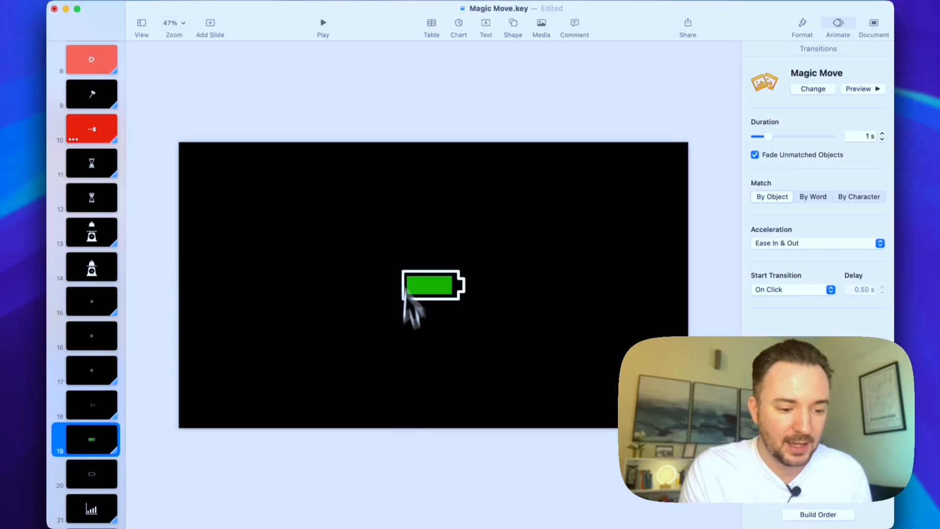
# Step: Resize the battery's green fill to a 33 pt sliver and check its size in Arrange
pyautogui.click(512, 26)
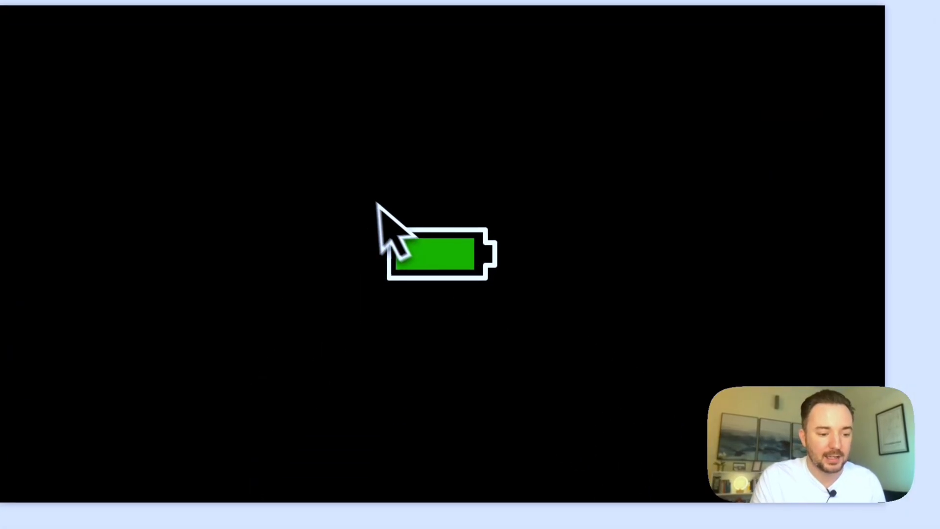
pyautogui.click(437, 255)
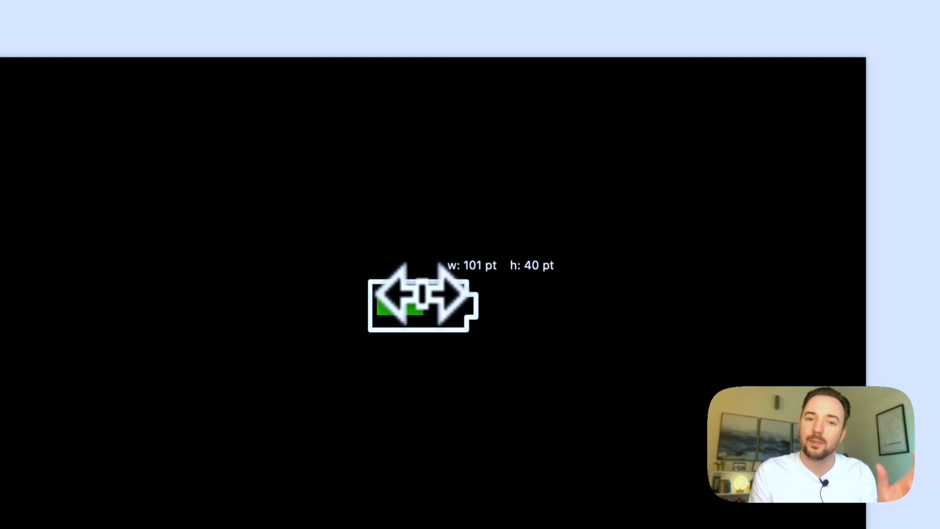
pyautogui.click(781, 39)
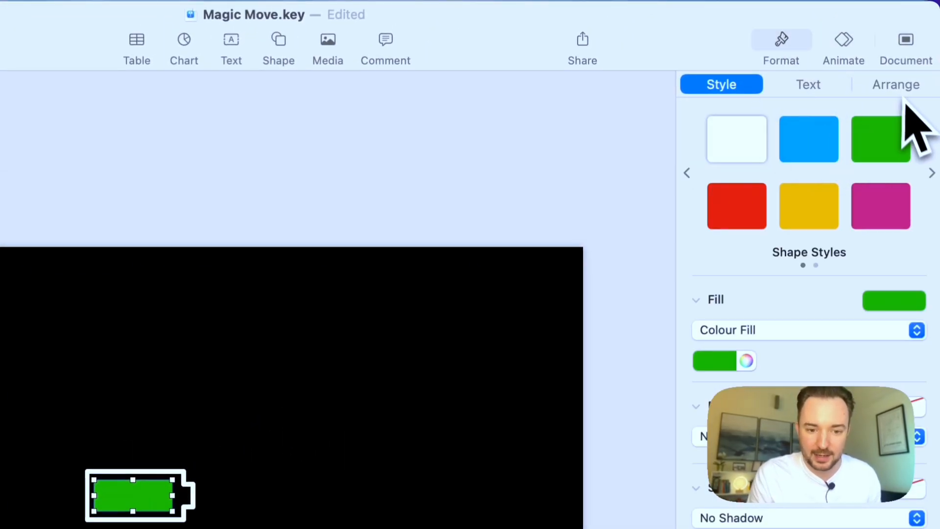
pyautogui.click(895, 84)
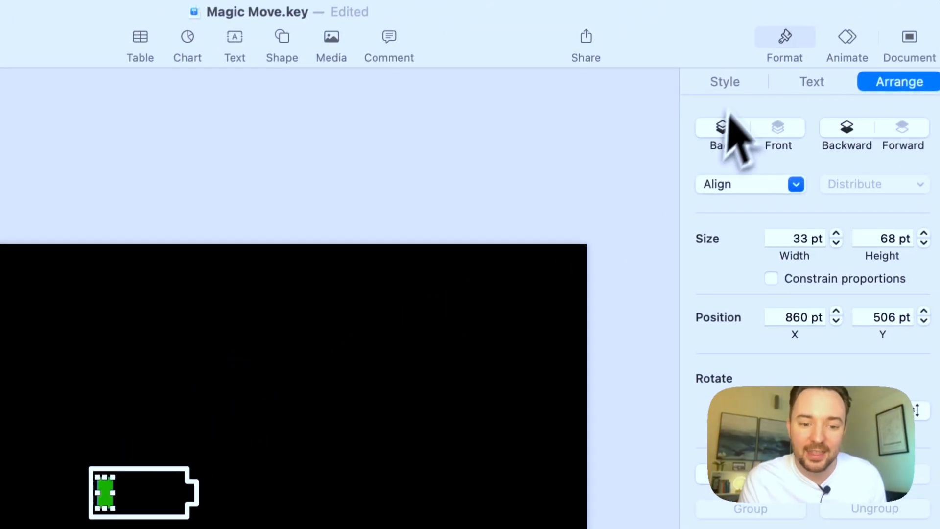
pyautogui.click(721, 84)
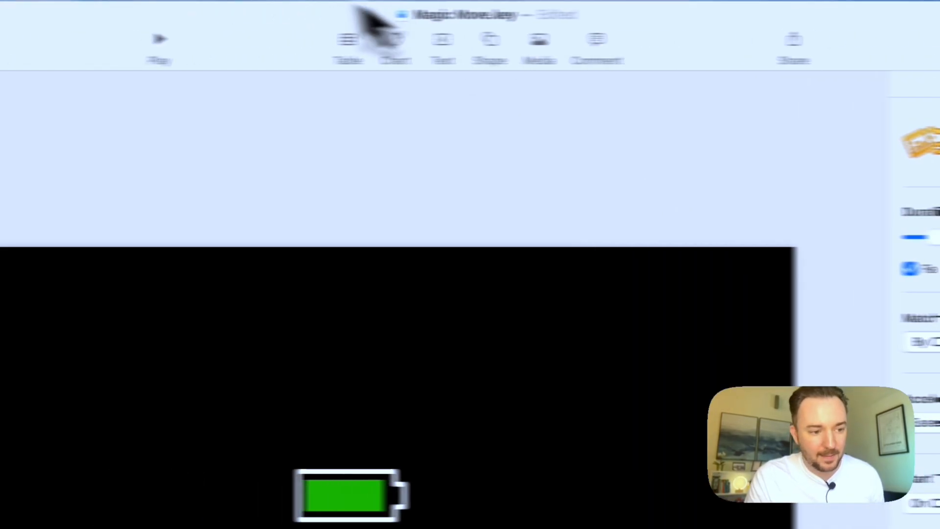
# Step: Bring up slide 21 with the white bar-chart icon and its Magic Move
pyautogui.click(159, 38)
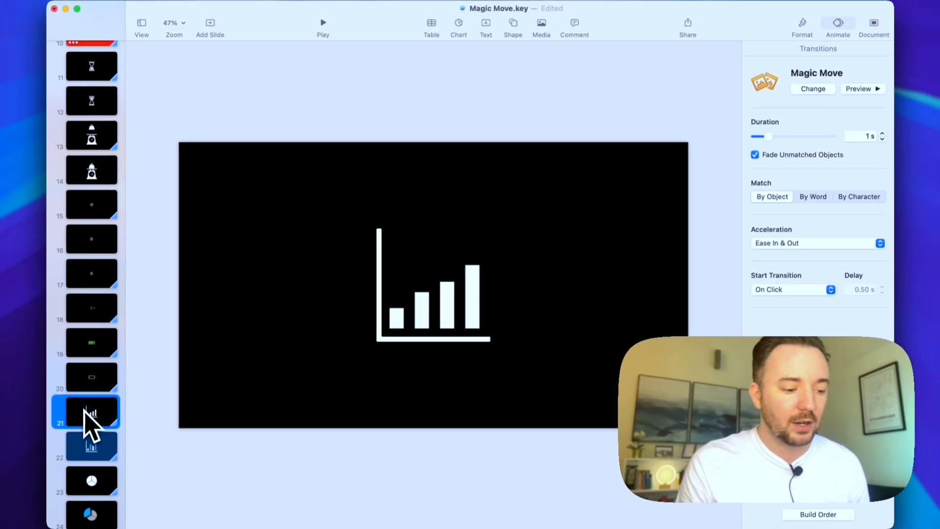
# Step: Select the blue pie wedge and pull it away from the grey pieces via the Format inspector
pyautogui.click(91, 444)
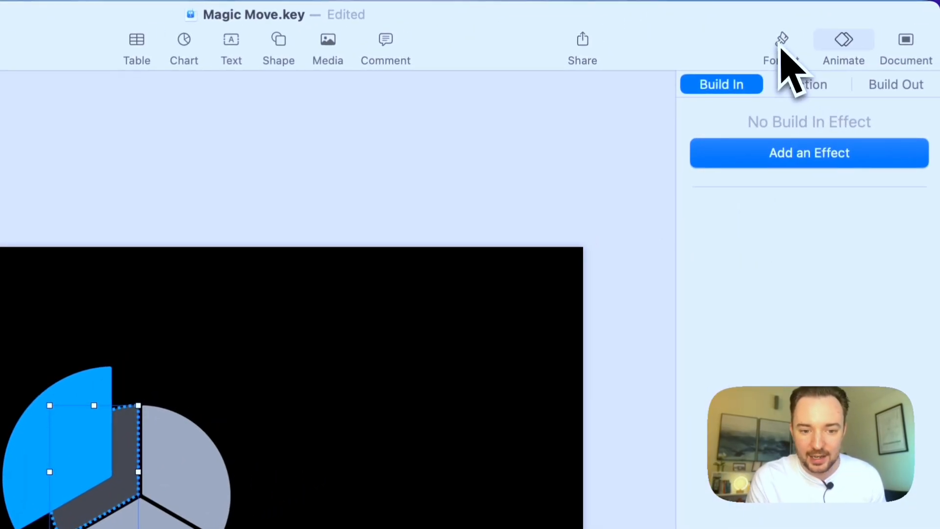
pyautogui.click(780, 48)
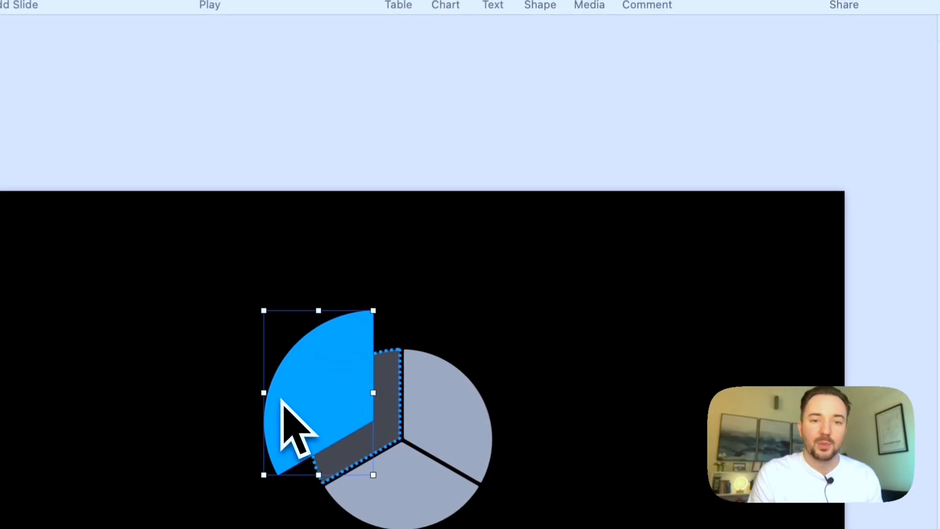
pyautogui.click(210, 5)
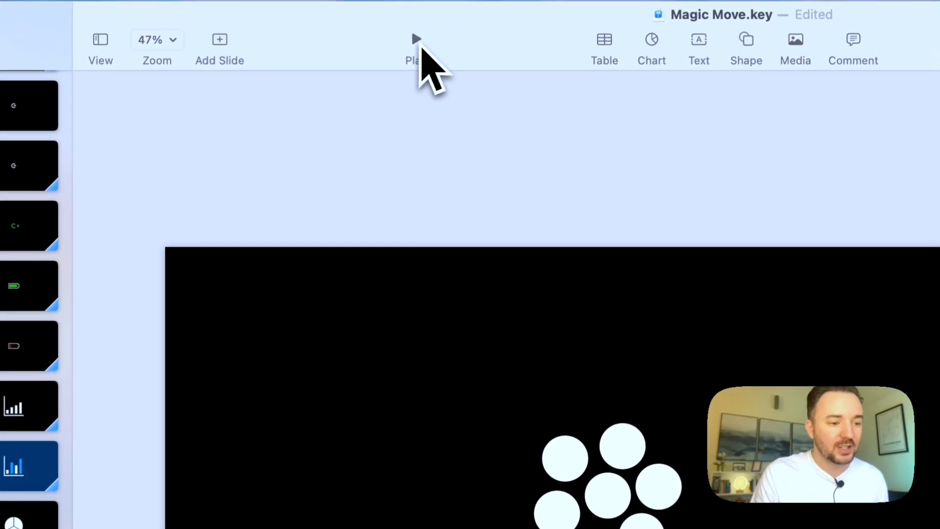
# Step: Play from the circle cluster slide and advance to the red Solid particles glass
pyautogui.click(413, 39)
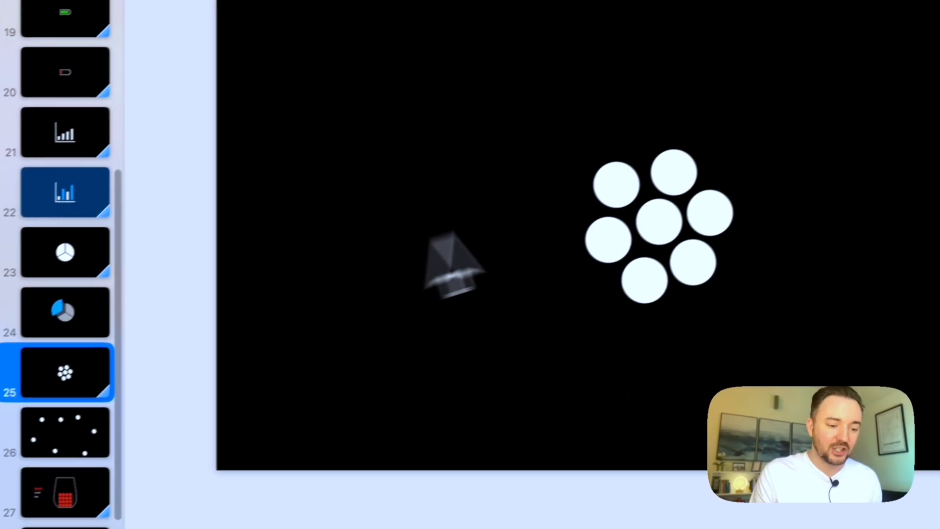
pyautogui.click(617, 293)
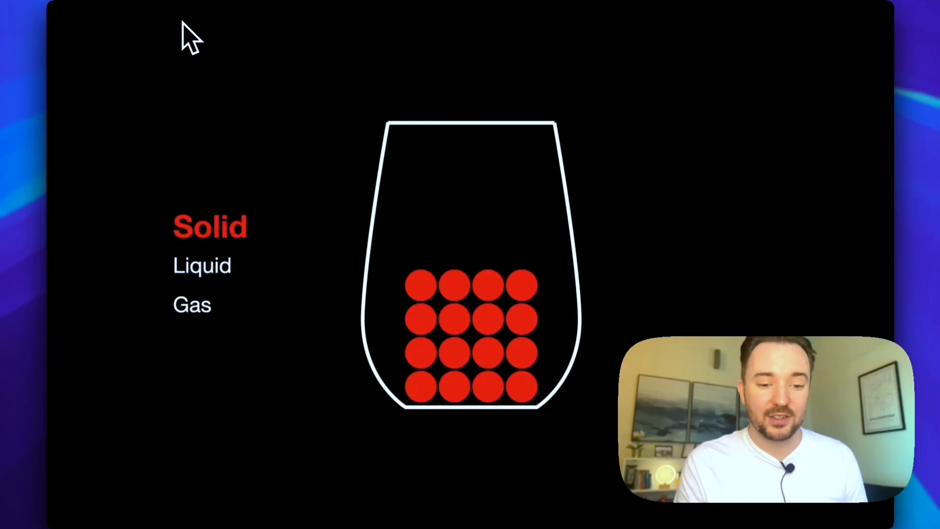
# Step: Advance to the blue Liquid state, exit the show and go to the water-cycle landscape slide
pyautogui.click(202, 266)
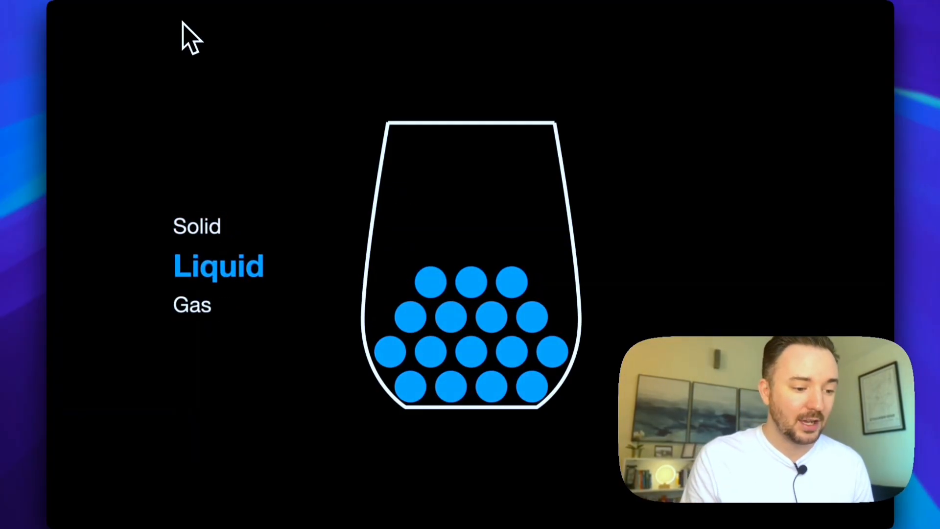
pyautogui.click(200, 304)
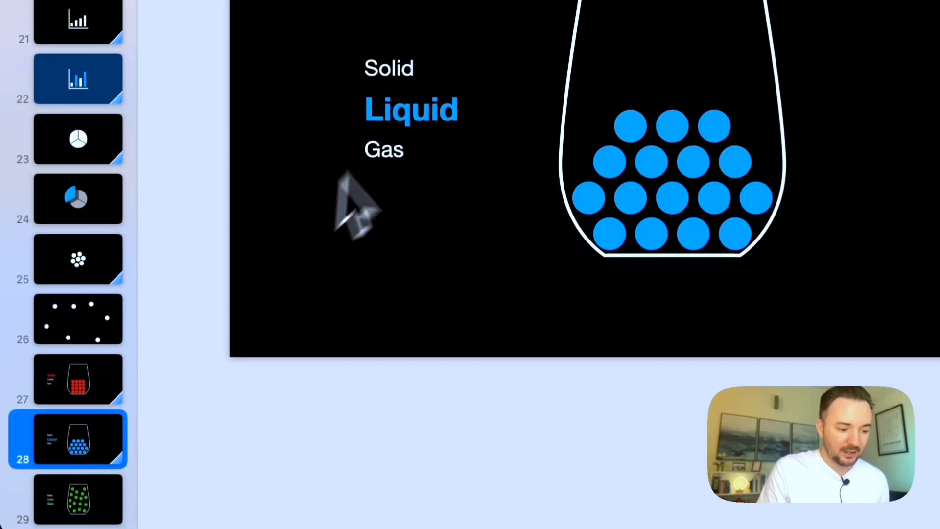
pyautogui.click(395, 147)
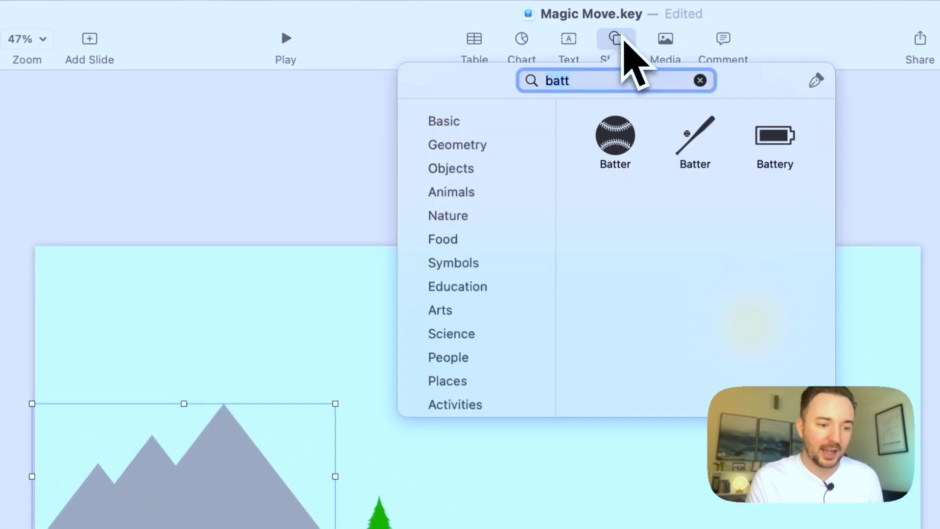
# Step: Search the shape library for 'moun' and 'wave', then play the water-cycle slideshow
pyautogui.write('moun')
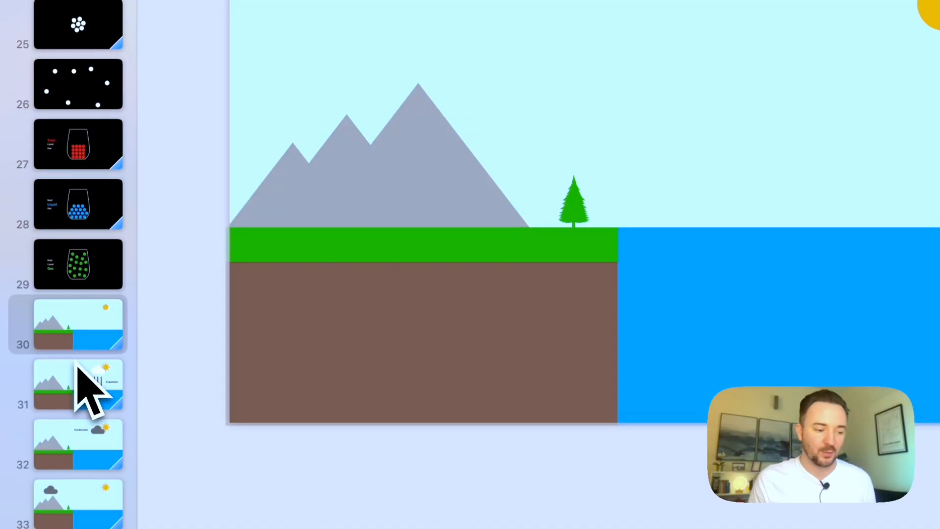
pyautogui.click(78, 383)
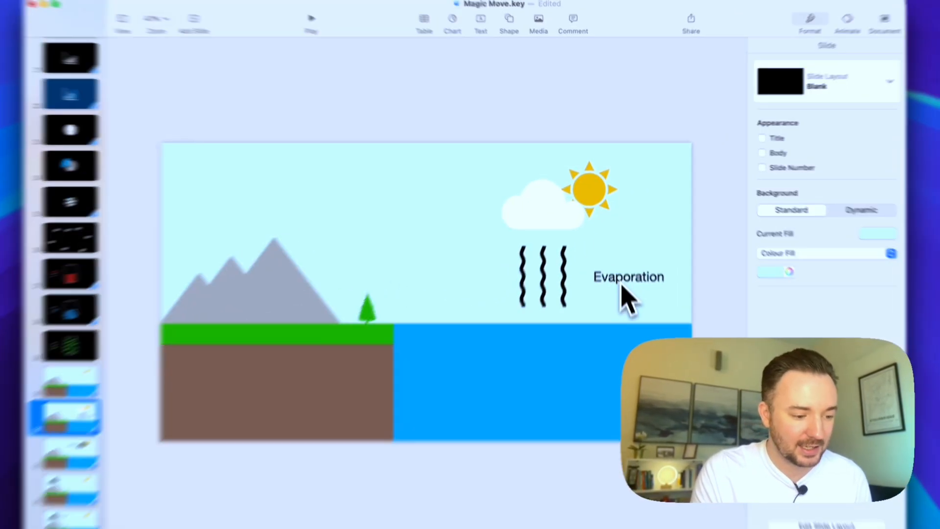
pyautogui.write('moun')
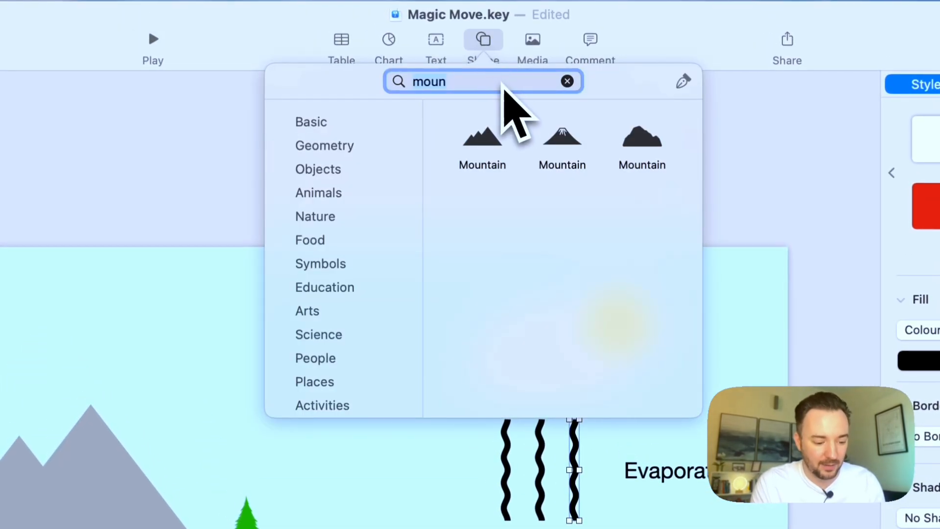
pyautogui.write('wave')
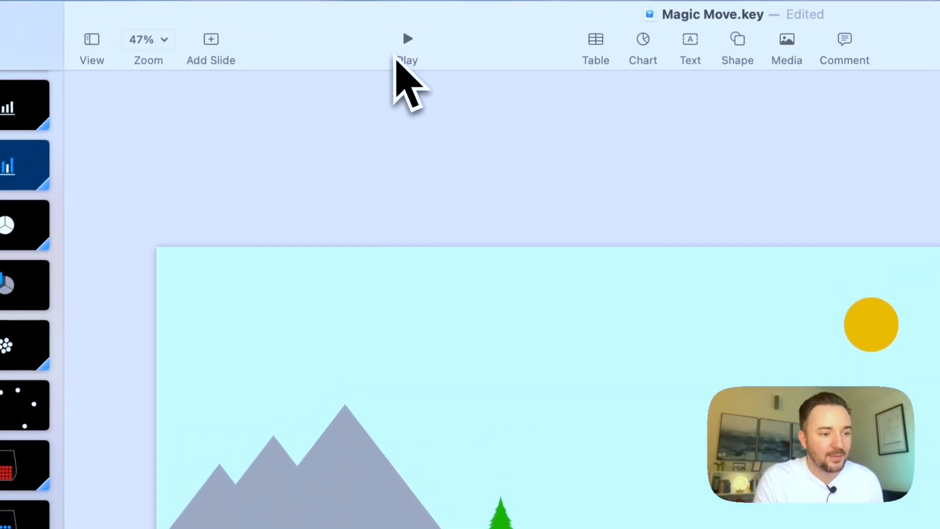
pyautogui.click(407, 38)
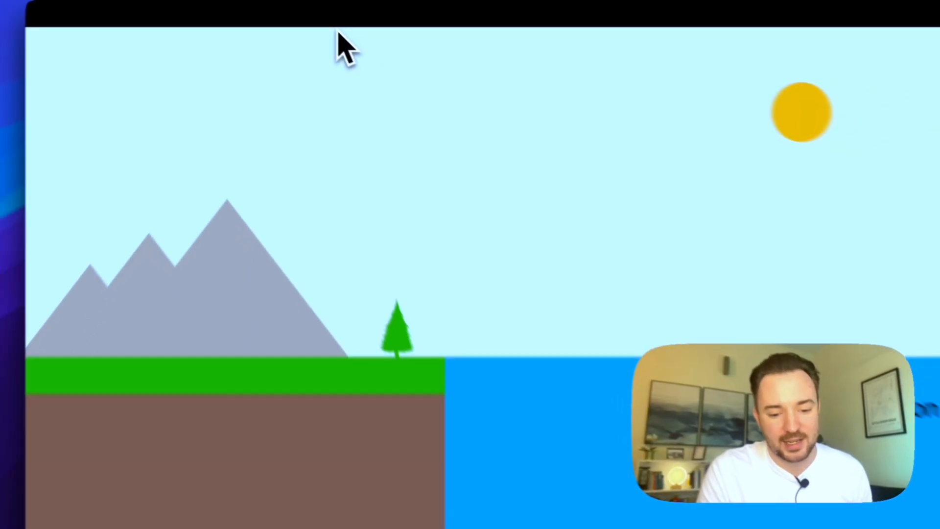